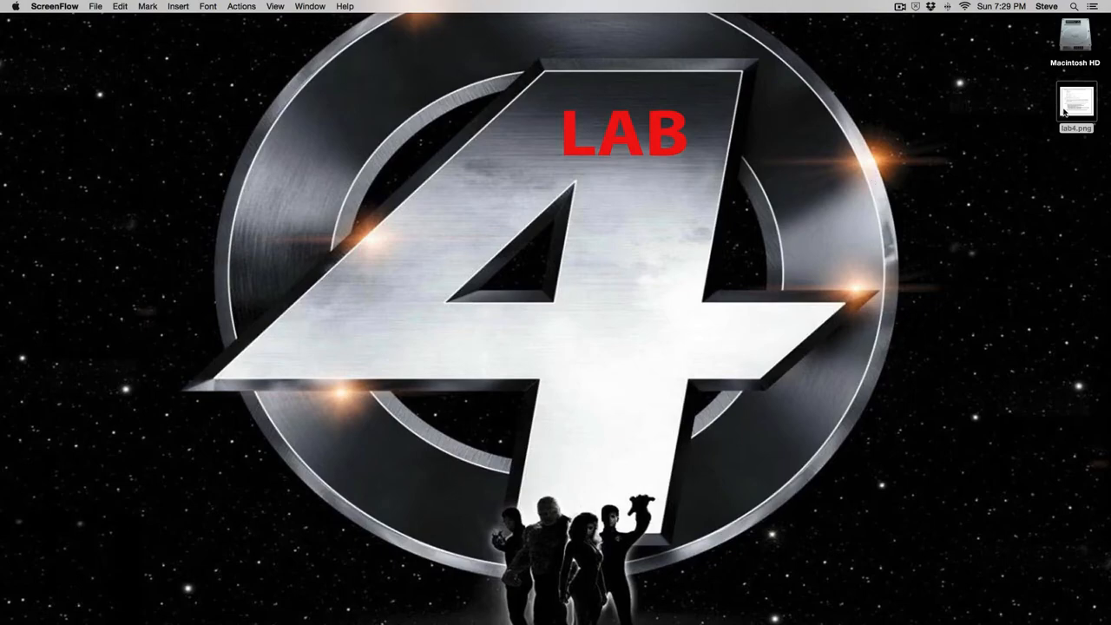
Open lab4.png from the desktop in Preview to review exercises R2.5 through R2.18.
{"action": "double_click", "coordinate": [1076, 102]}
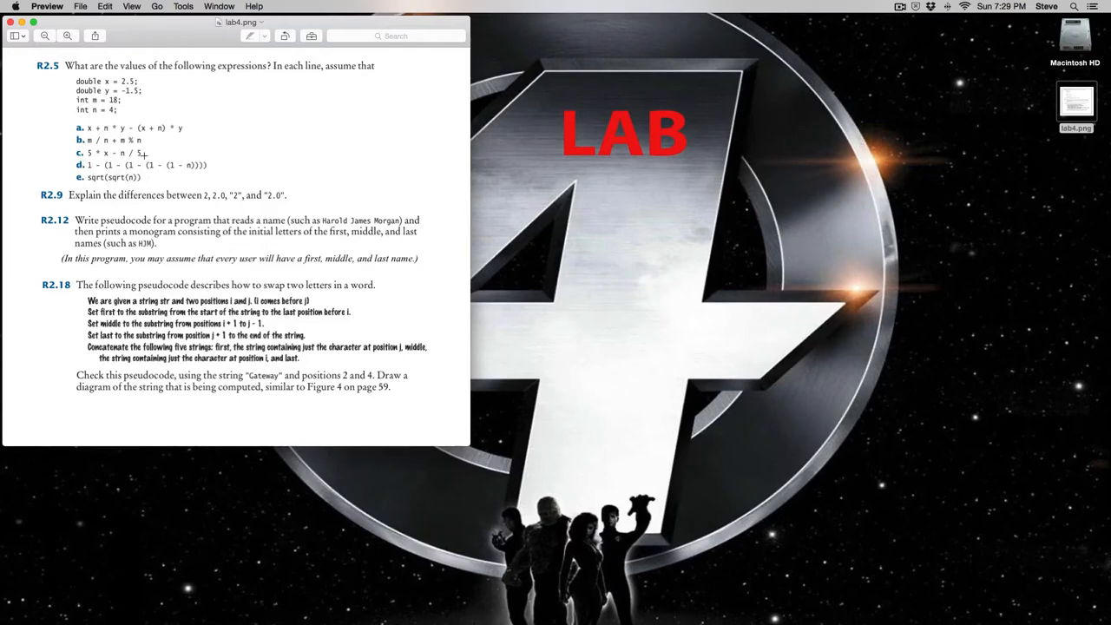
{"action": "mouse_move", "coordinate": [125, 191]}
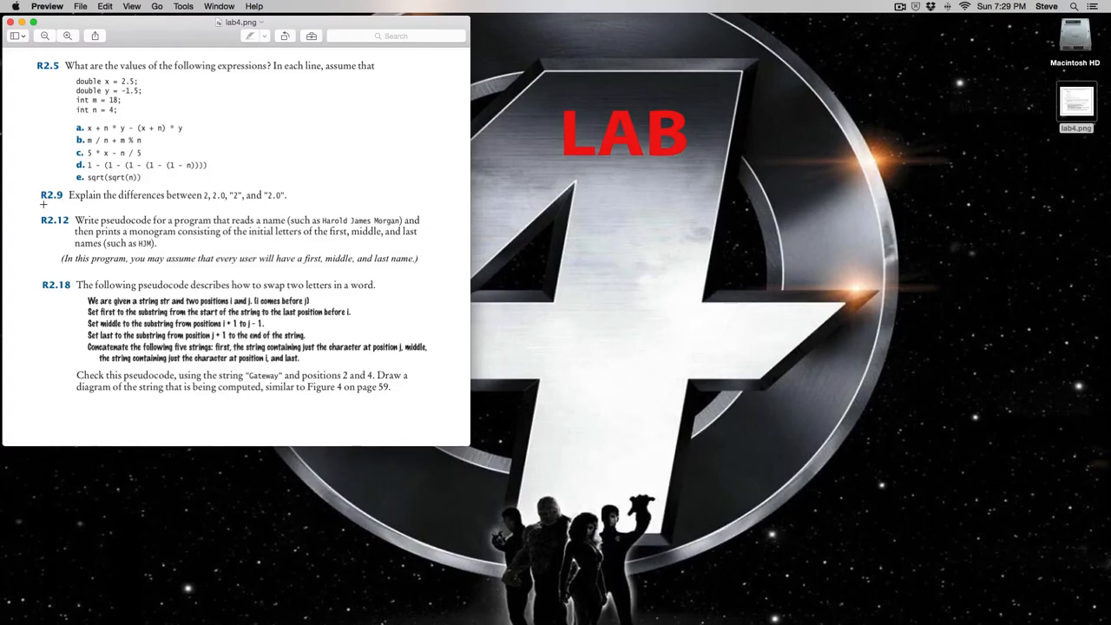
{"action": "mouse_move", "coordinate": [236, 193]}
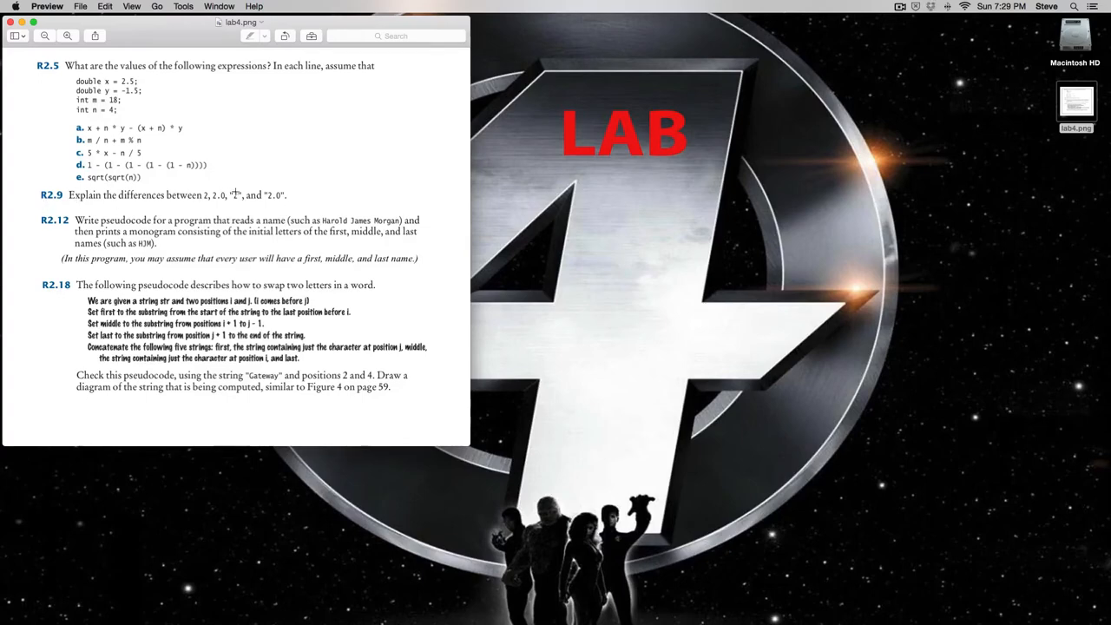